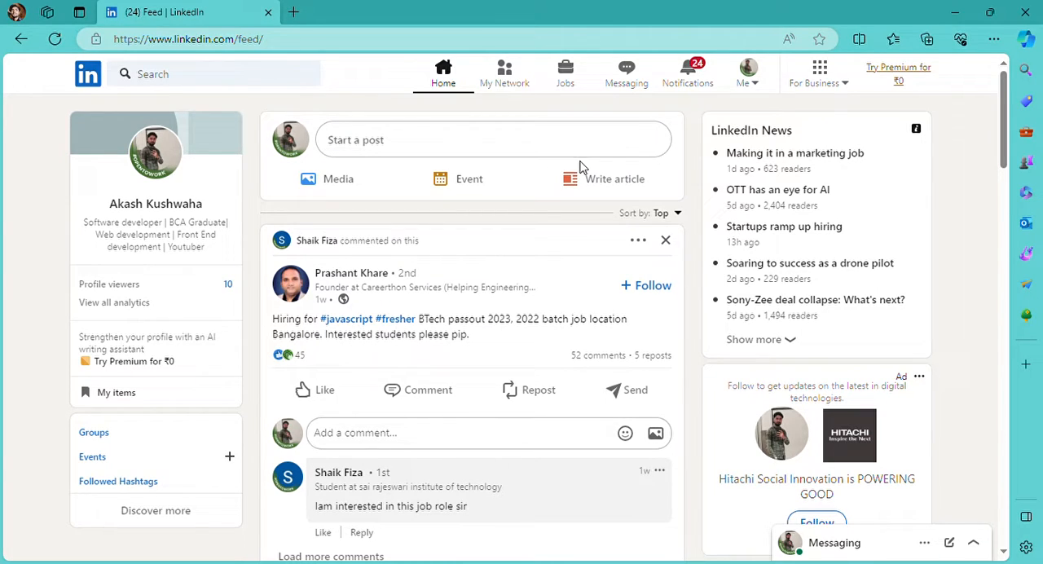
{"action": "mouse_move", "coordinate": [670, 210]}
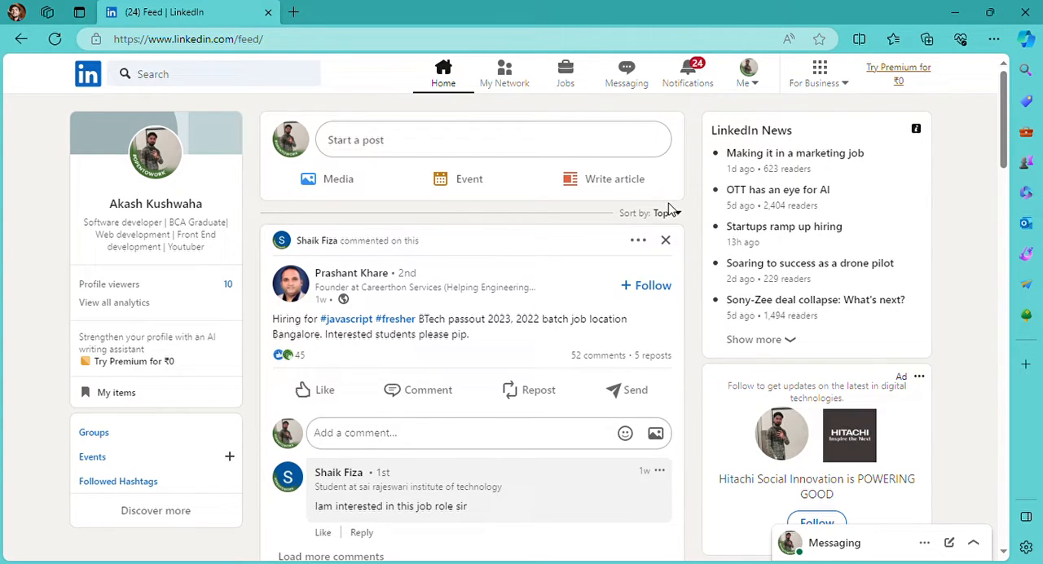
{"action": "mouse_move", "coordinate": [487, 208]}
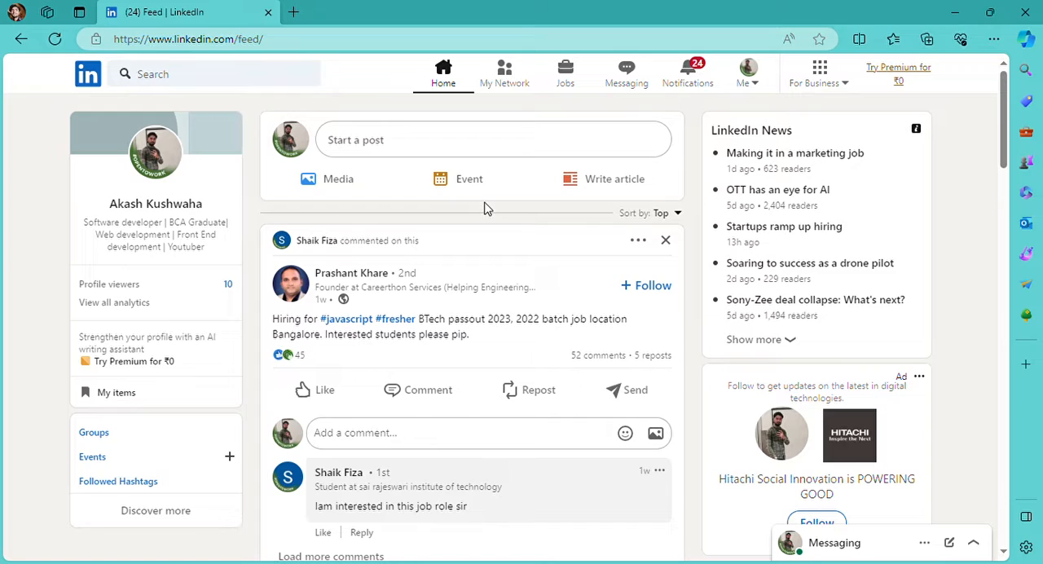
{"action": "mouse_move", "coordinate": [691, 274]}
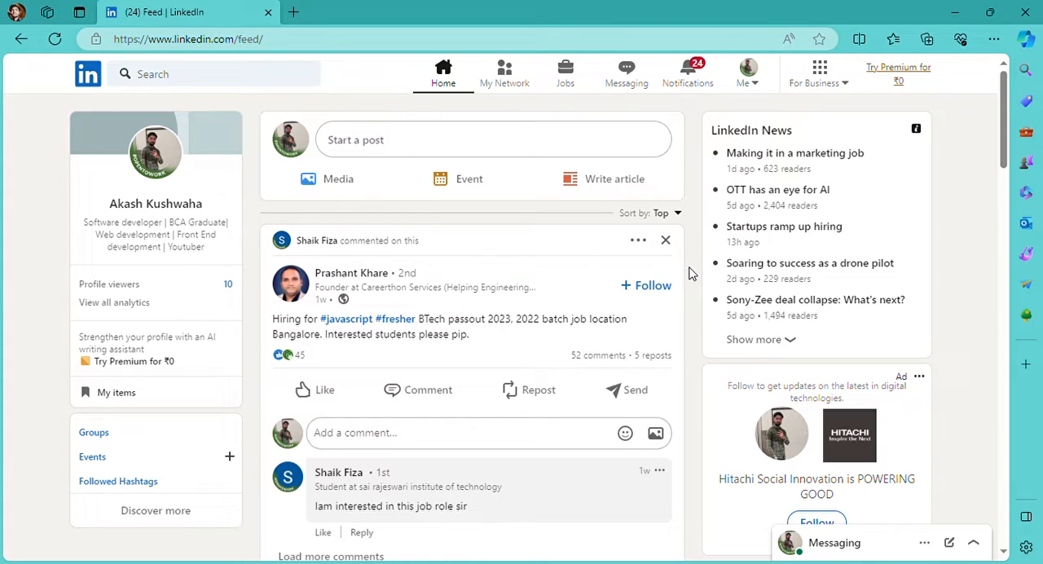
{"action": "mouse_move", "coordinate": [675, 228]}
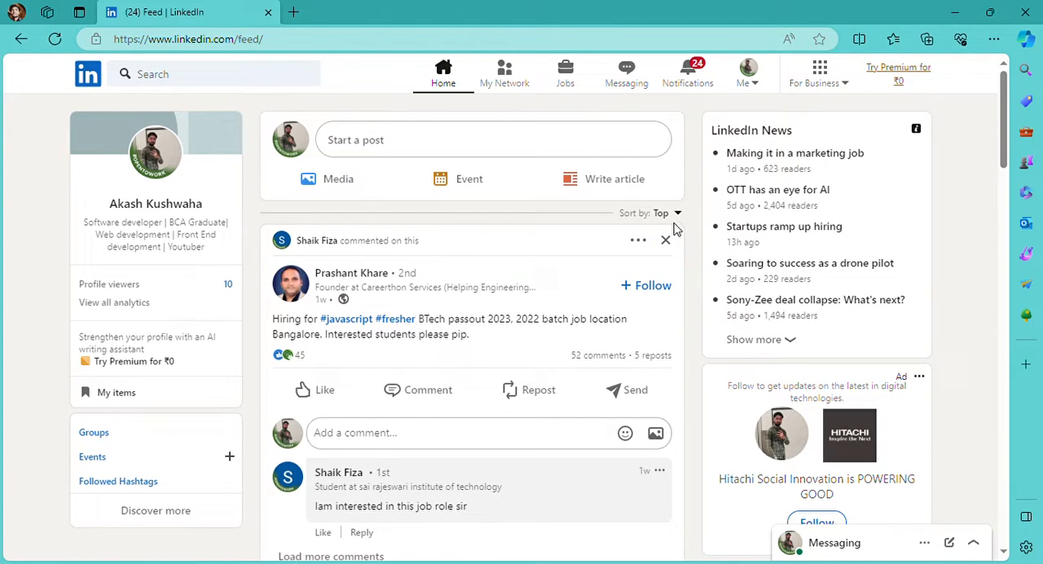
{"action": "mouse_move", "coordinate": [573, 78]}
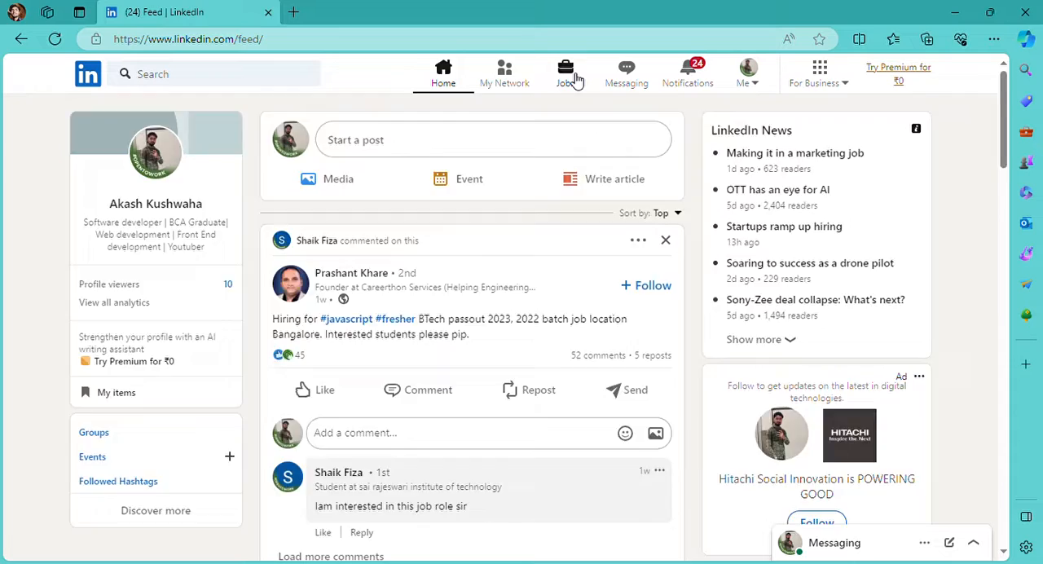
Step: Save the first recommended job, Full Stack Developer (WFH), and go back to Jobs
{"action": "left_click", "coordinate": [566, 67]}
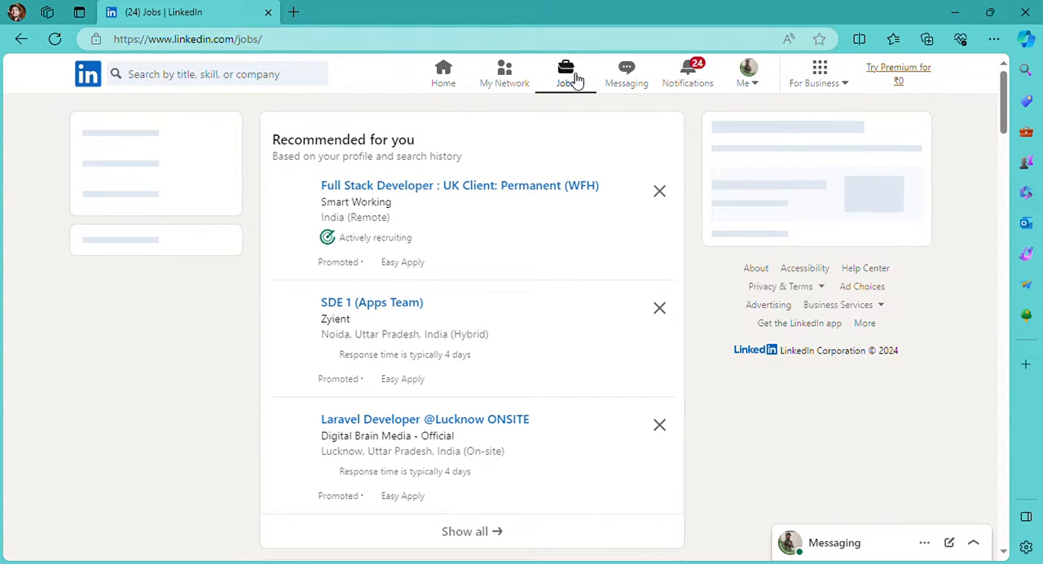
{"action": "left_click", "coordinate": [460, 186]}
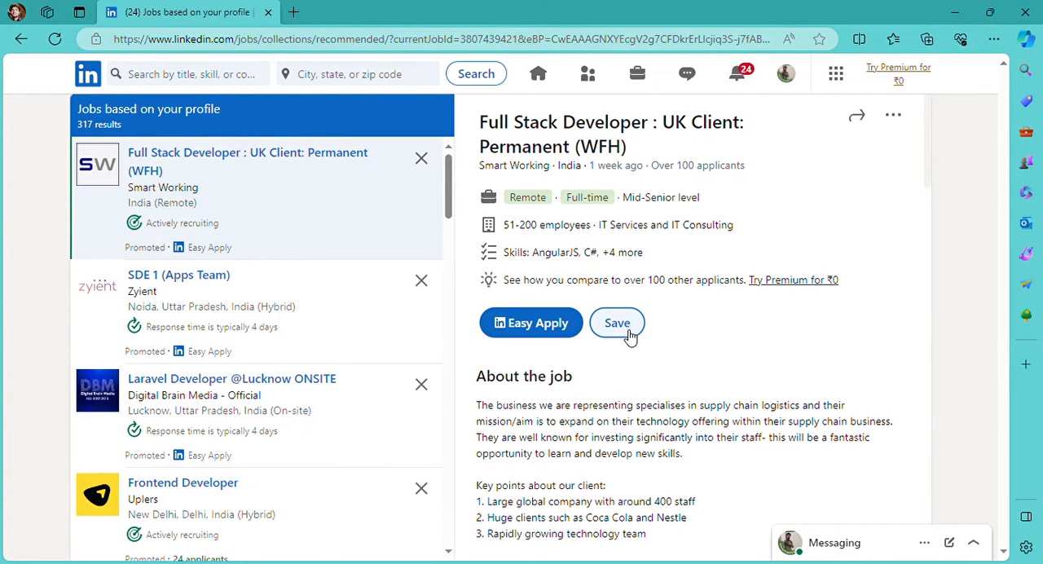
{"action": "left_click", "coordinate": [617, 322]}
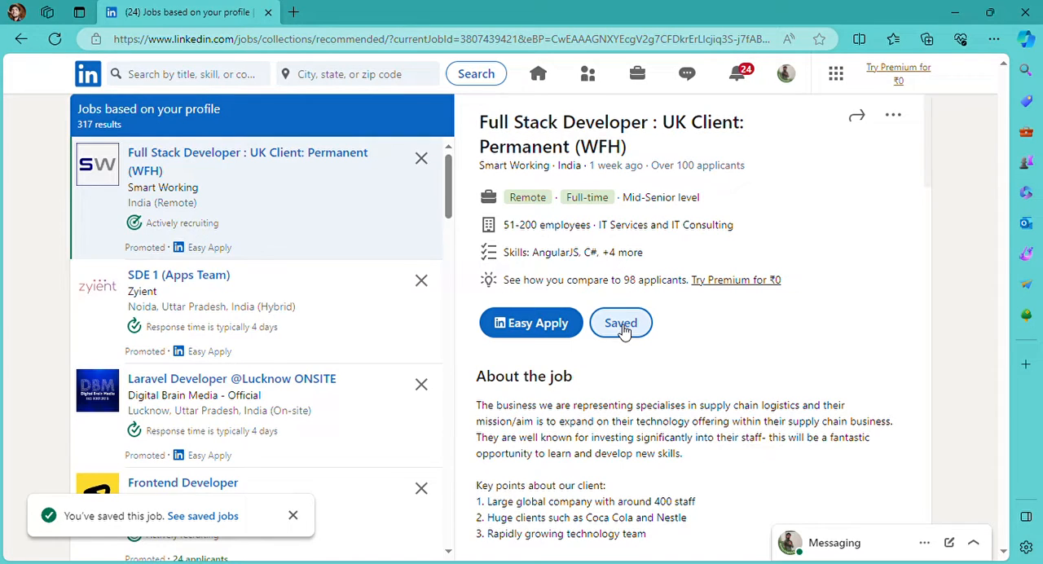
{"action": "left_click", "coordinate": [564, 68]}
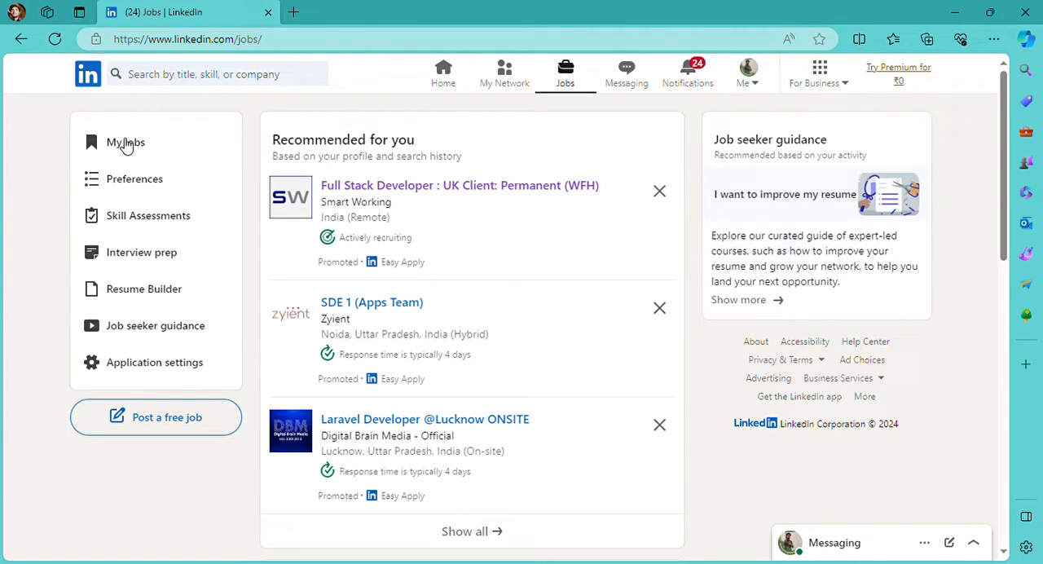
Step: View My Jobs, glance at the Applied list, and return to Saved showing the Full Stack Developer job
{"action": "left_click", "coordinate": [125, 141]}
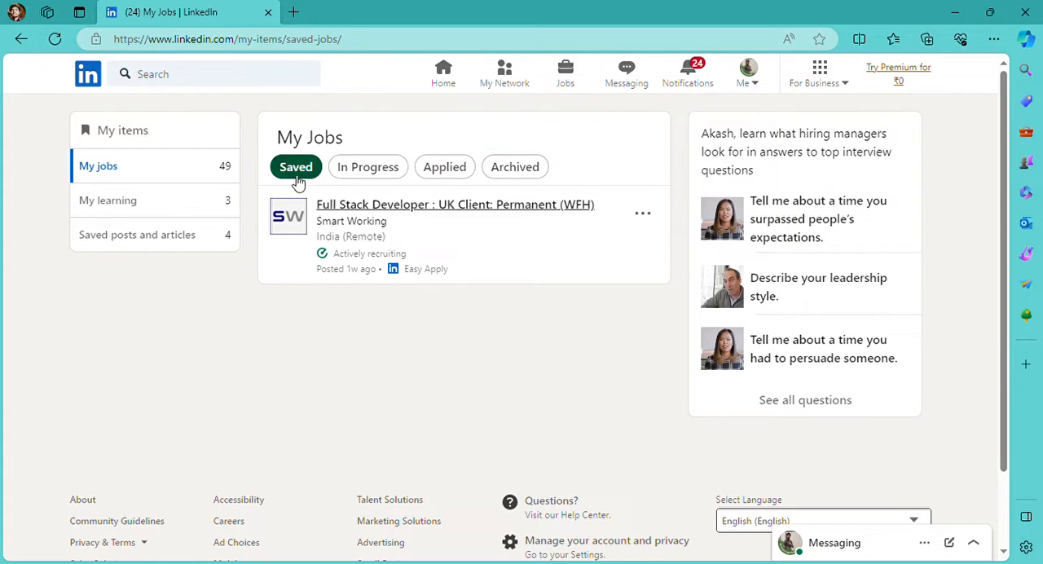
{"action": "mouse_move", "coordinate": [443, 166]}
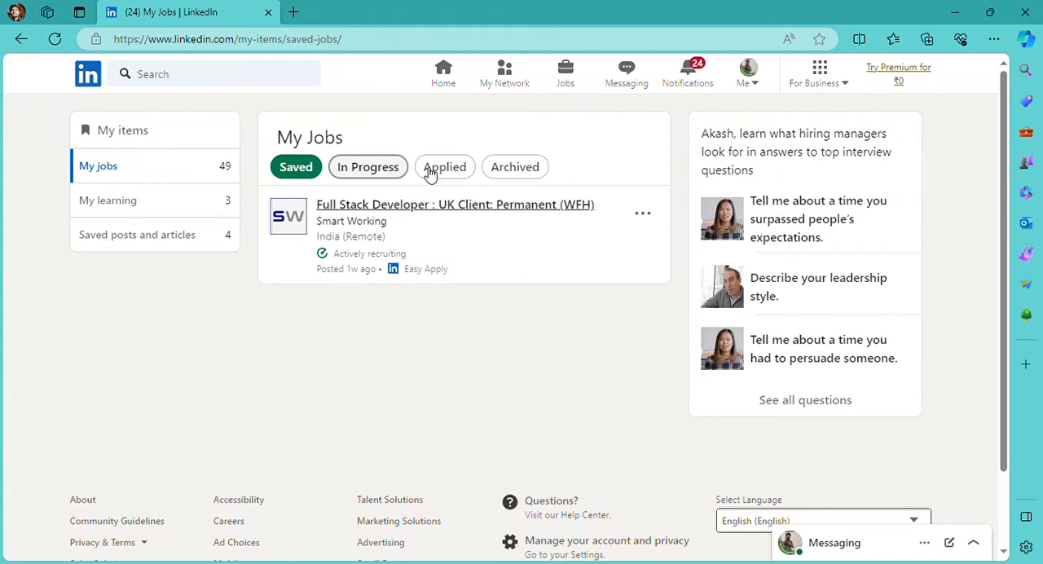
{"action": "left_click", "coordinate": [443, 166]}
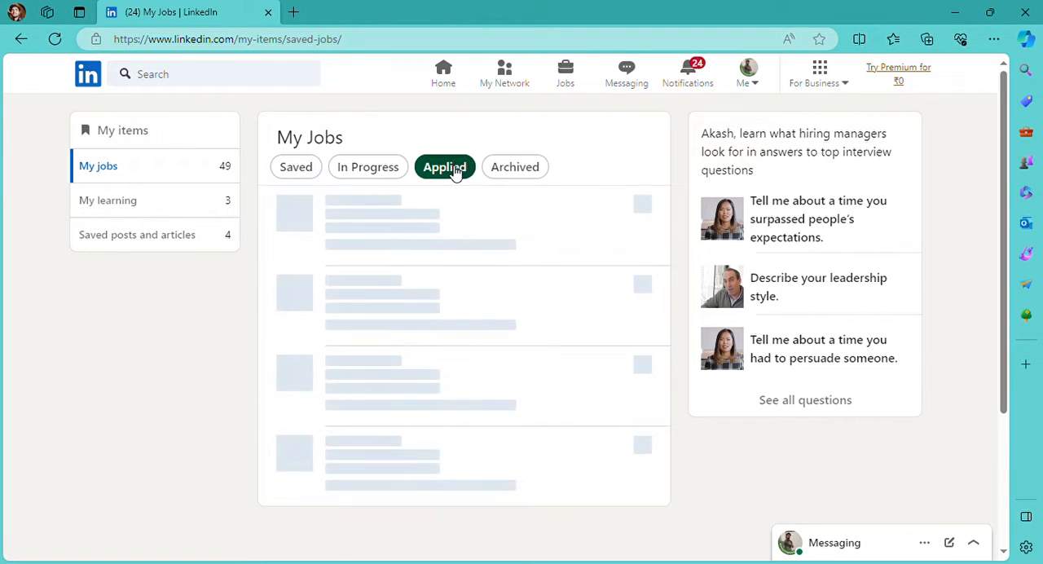
{"action": "left_click", "coordinate": [443, 166]}
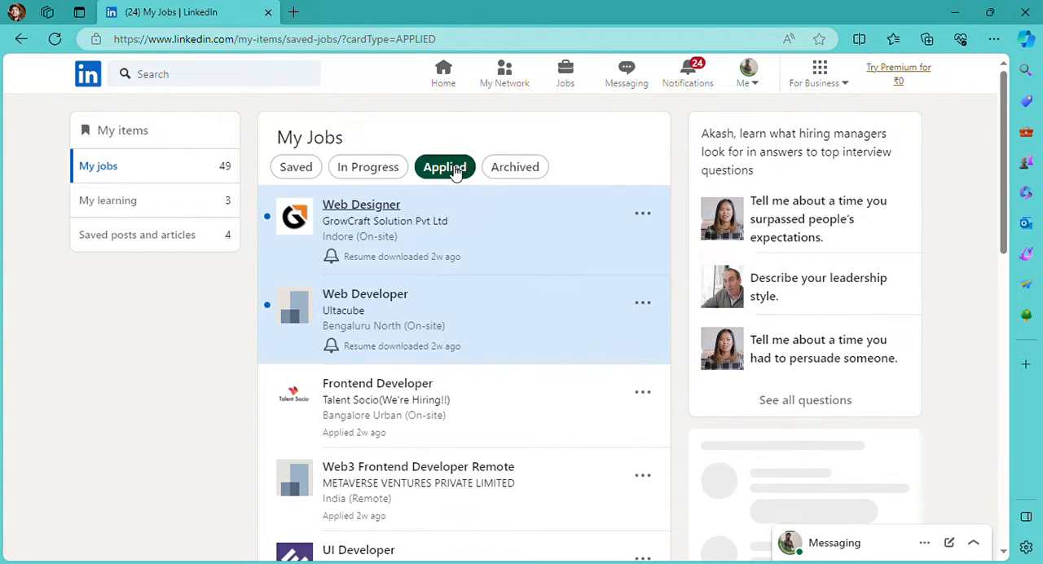
{"action": "left_click", "coordinate": [295, 166]}
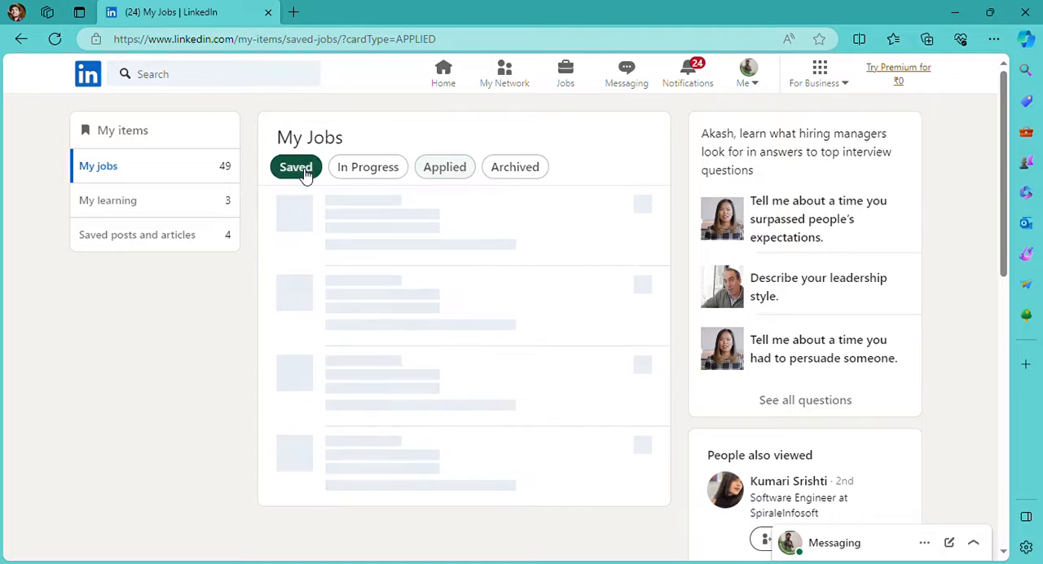
{"action": "left_click", "coordinate": [296, 167]}
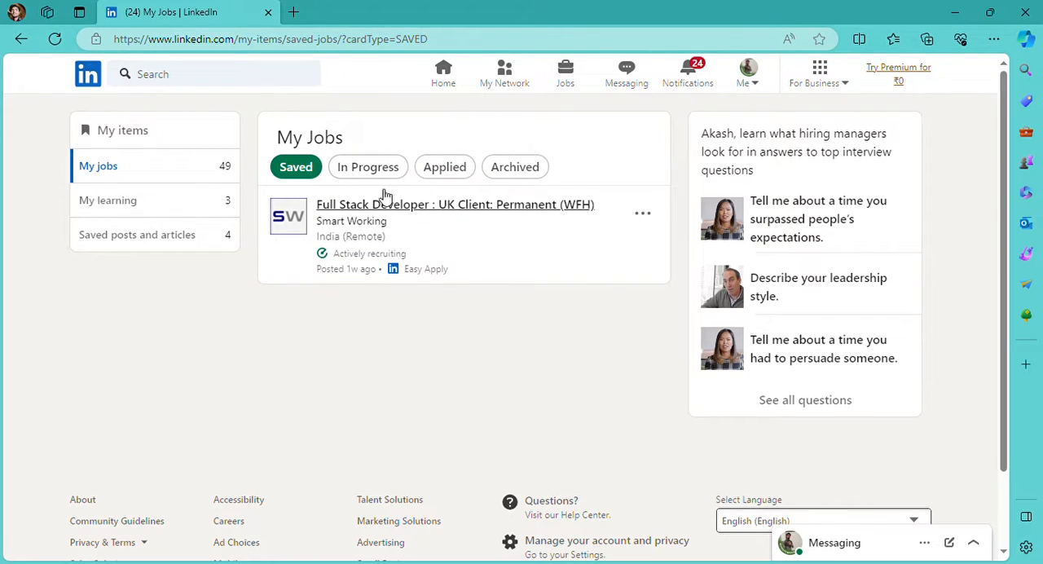
{"action": "mouse_move", "coordinate": [642, 213]}
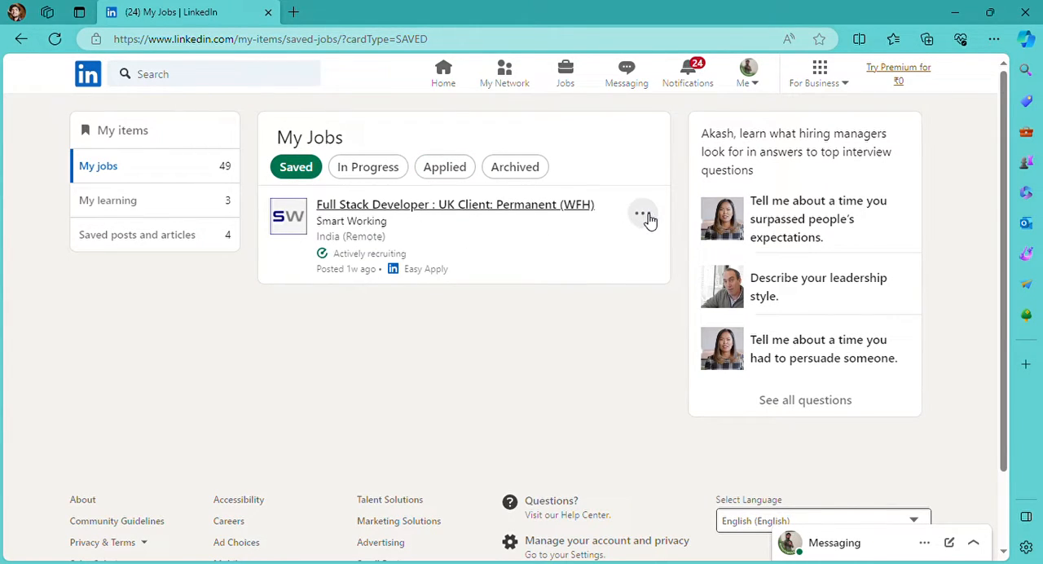
Step: Unsave the Full Stack Developer job via its three-dot menu, emptying the saved list
{"action": "left_click", "coordinate": [642, 215]}
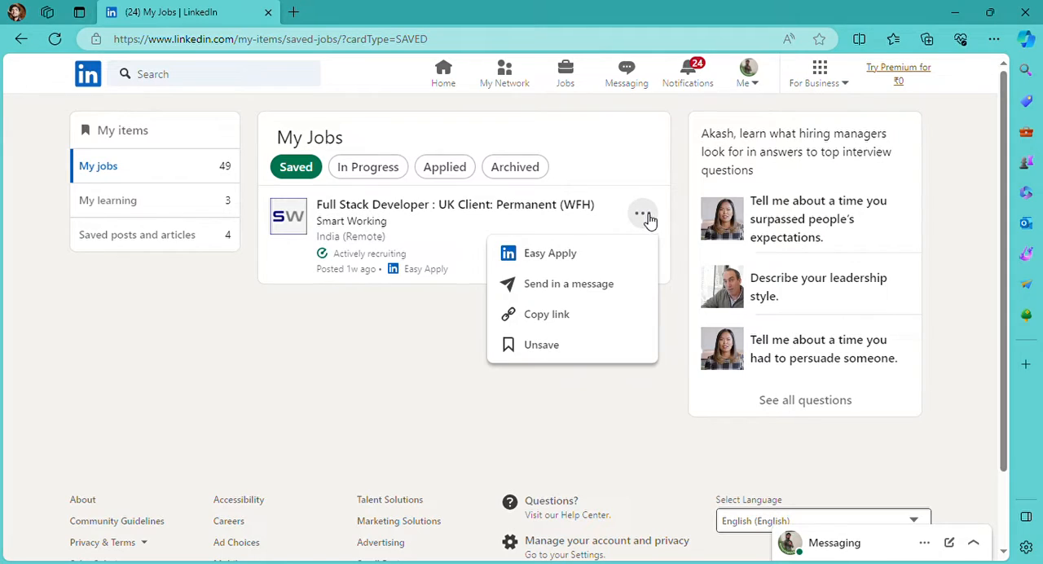
{"action": "mouse_move", "coordinate": [549, 344]}
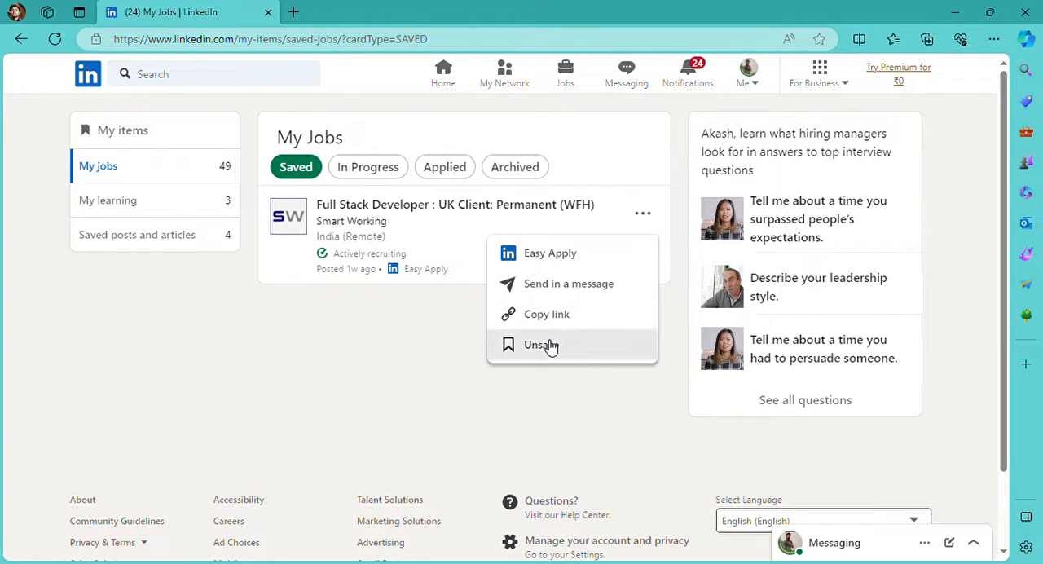
{"action": "left_click", "coordinate": [541, 344]}
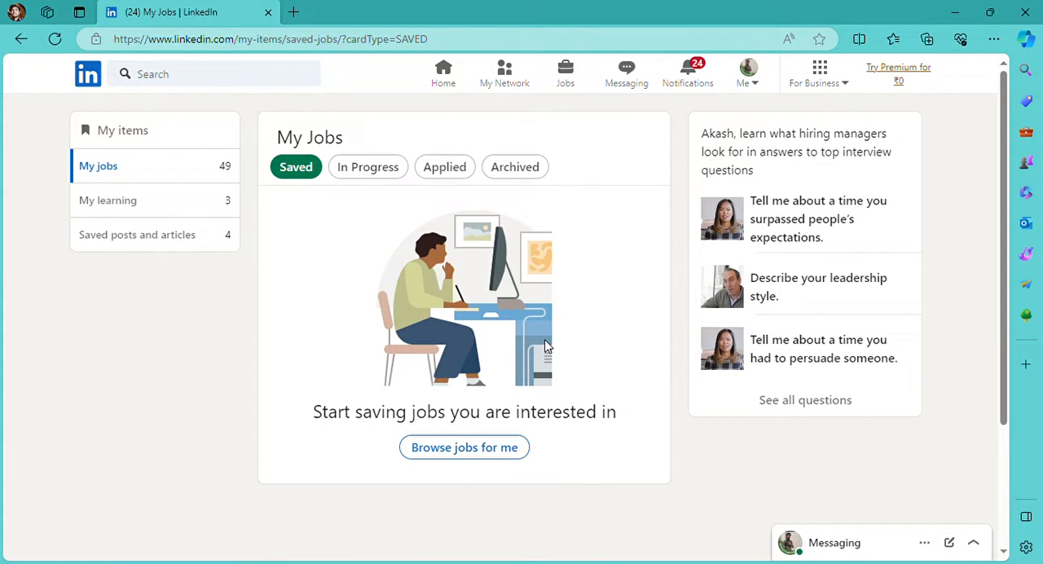
{"action": "mouse_move", "coordinate": [496, 140]}
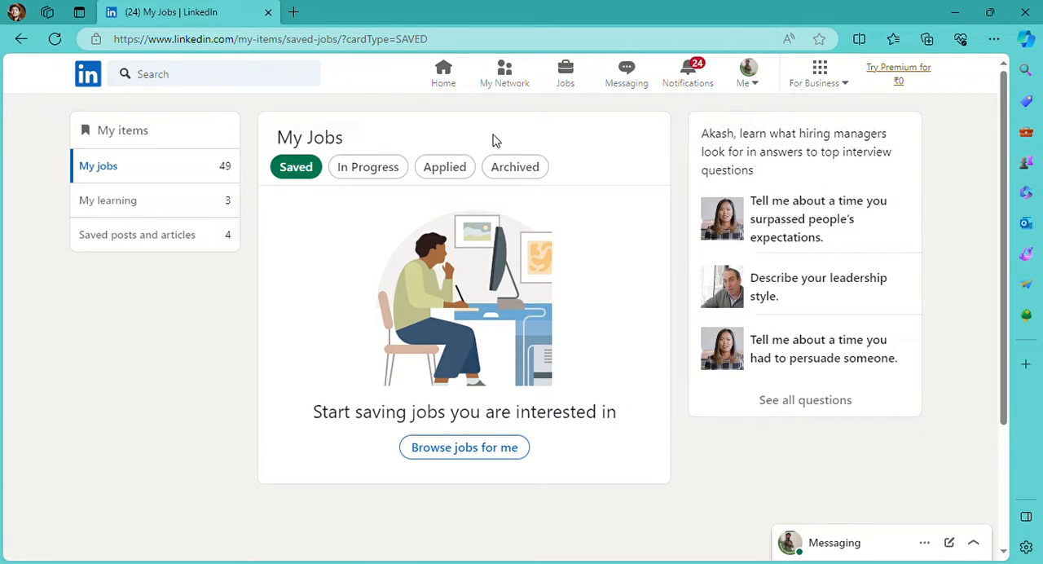
{"action": "mouse_move", "coordinate": [443, 84]}
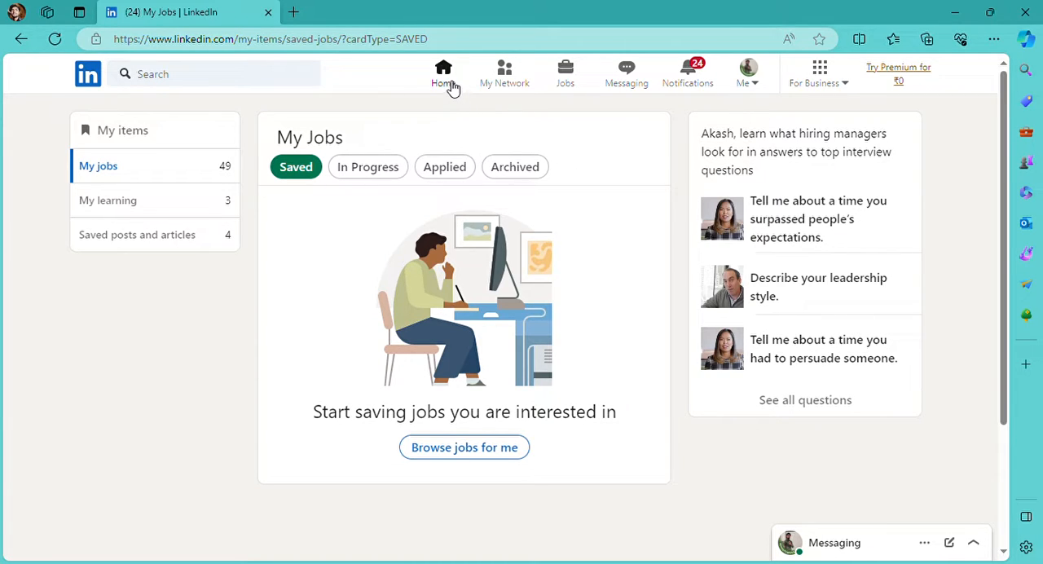
Step: Return to the home feed and scroll down to a promoted job ad
{"action": "left_click", "coordinate": [443, 74]}
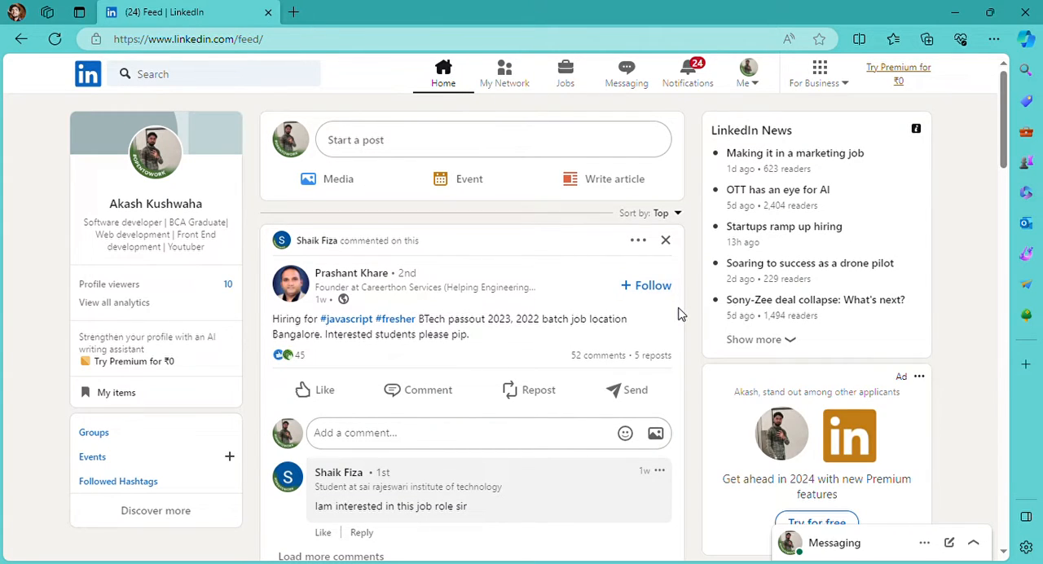
{"action": "scroll", "scroll_direction": "down", "scroll_amount": 3}
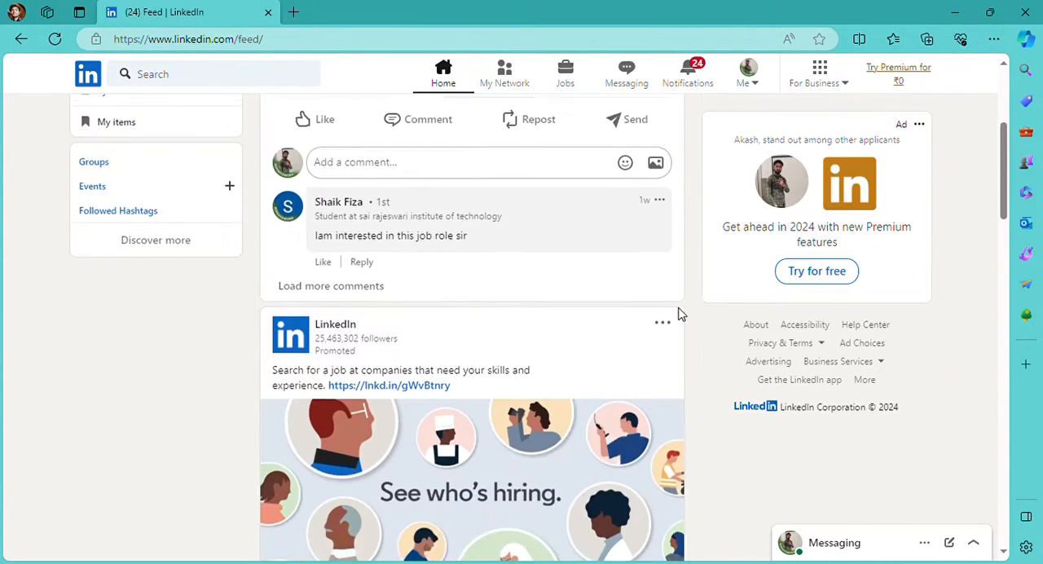
{"action": "scroll", "scroll_direction": "down", "scroll_amount": 3}
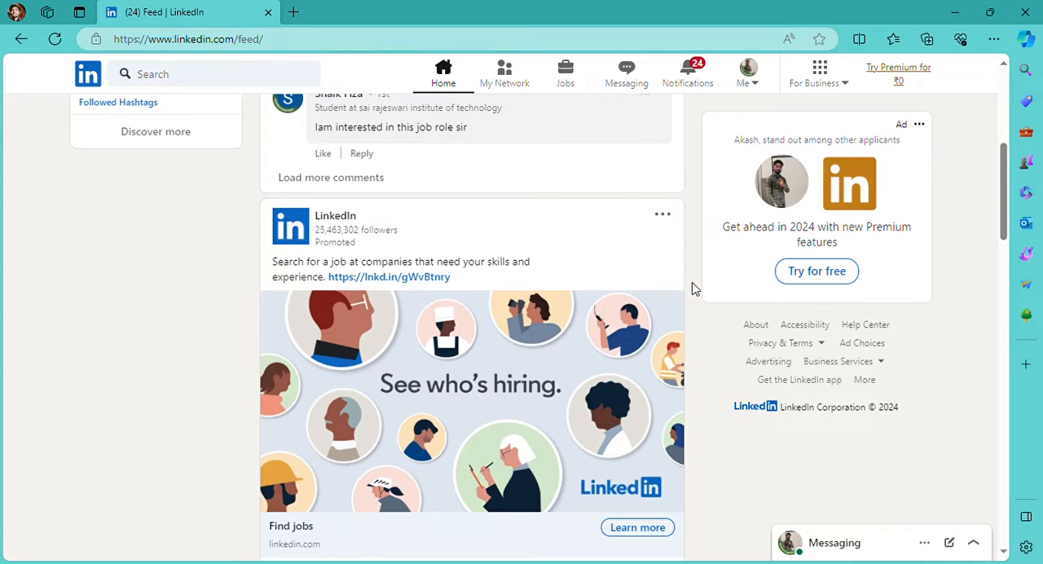